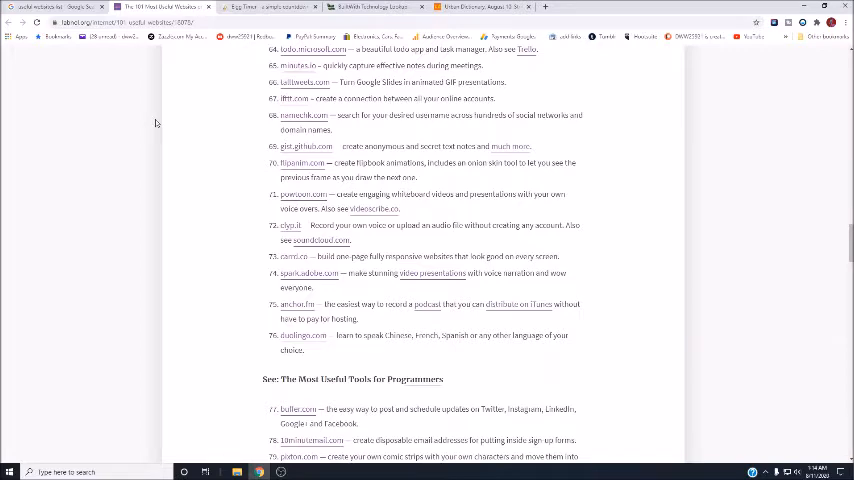
mouse_move(202, 68)
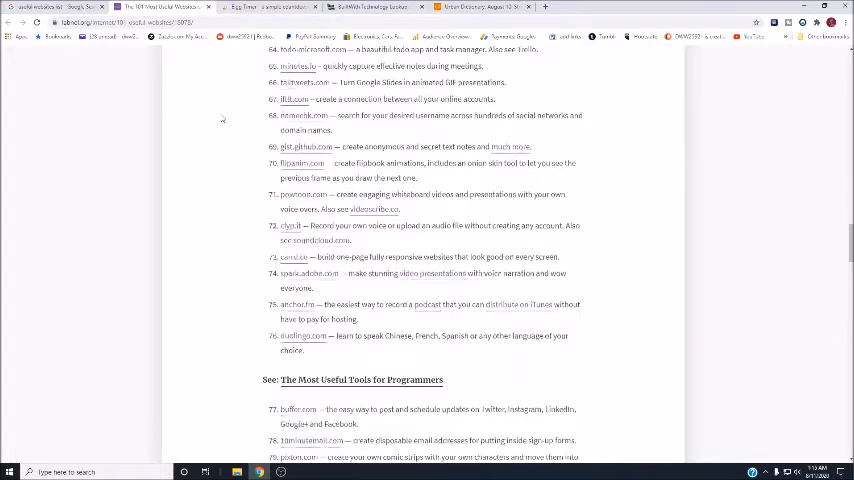
- Look over e.ggtimer.com's home page with its countdown timer entry and usage notes
scroll("up", 3)
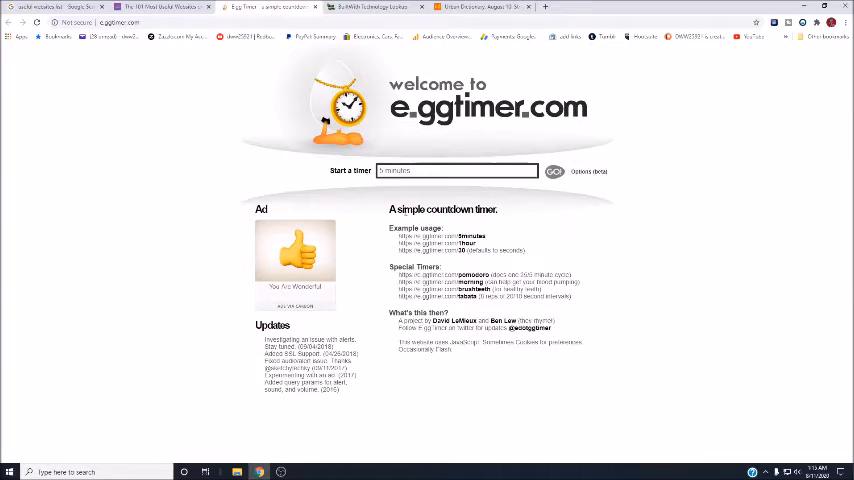
mouse_move(376, 224)
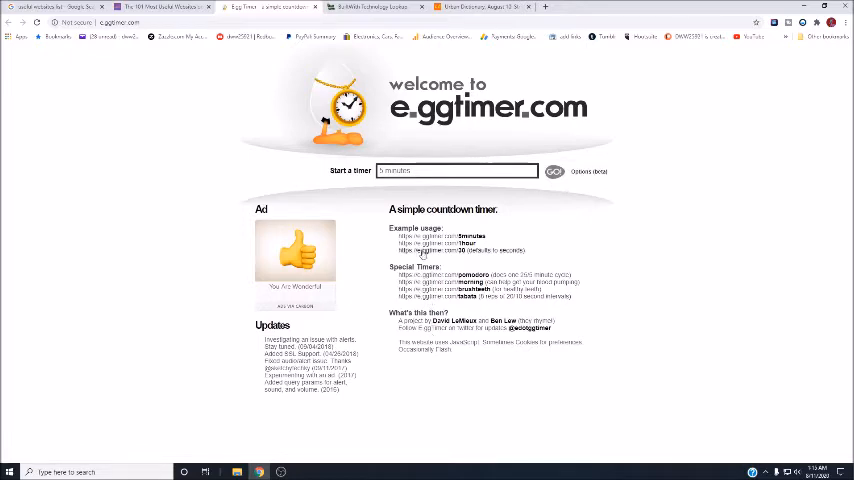
left_click(560, 170)
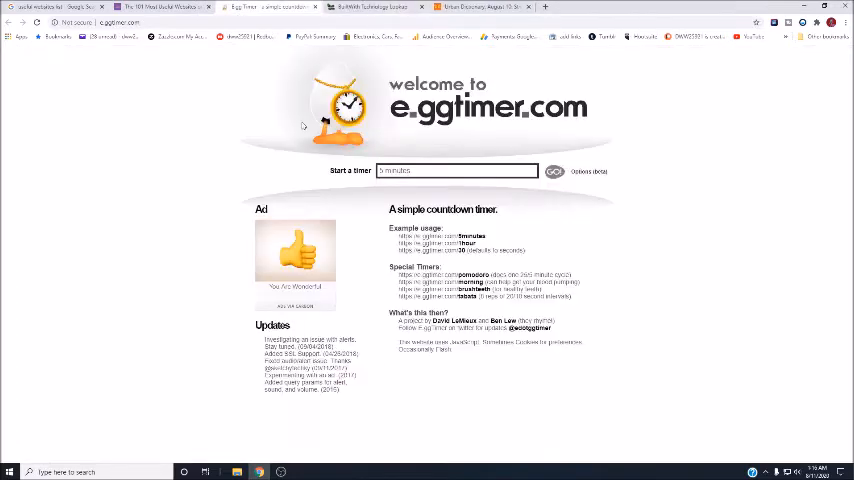
- Switch to BuiltWith, skim its home page and enter zazzle.com in the lookup box
left_click(364, 12)
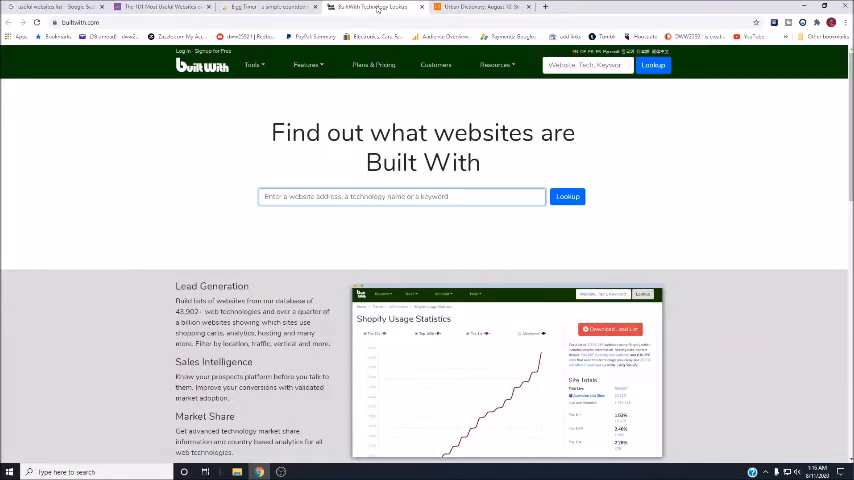
mouse_move(216, 170)
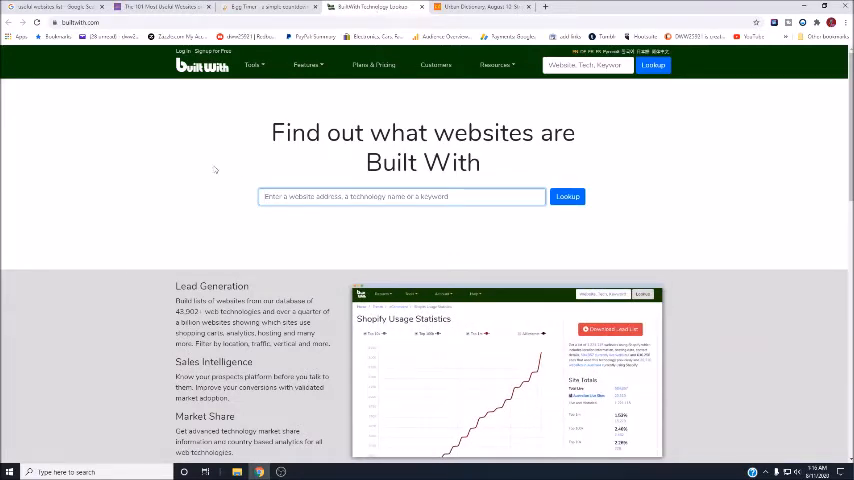
scroll("down", 3)
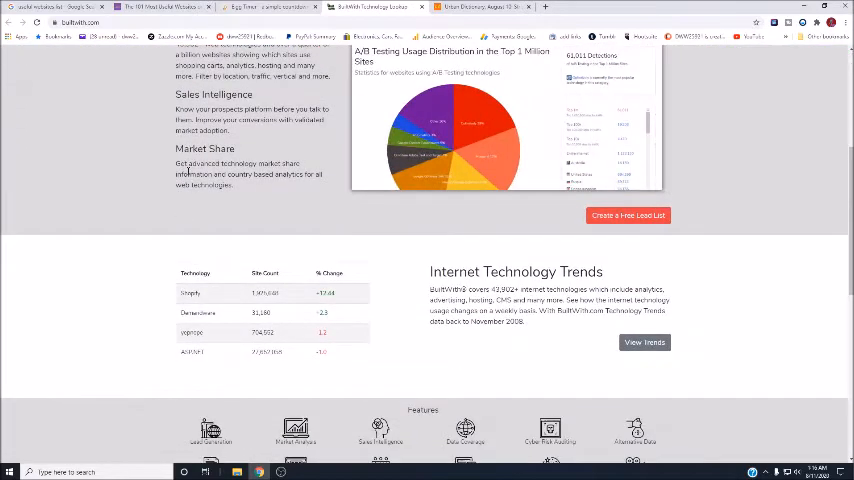
scroll("up", 3)
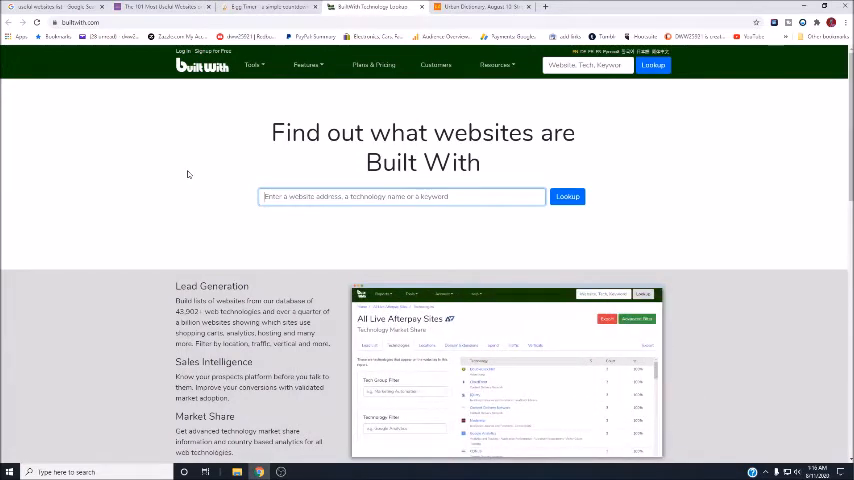
type("20")
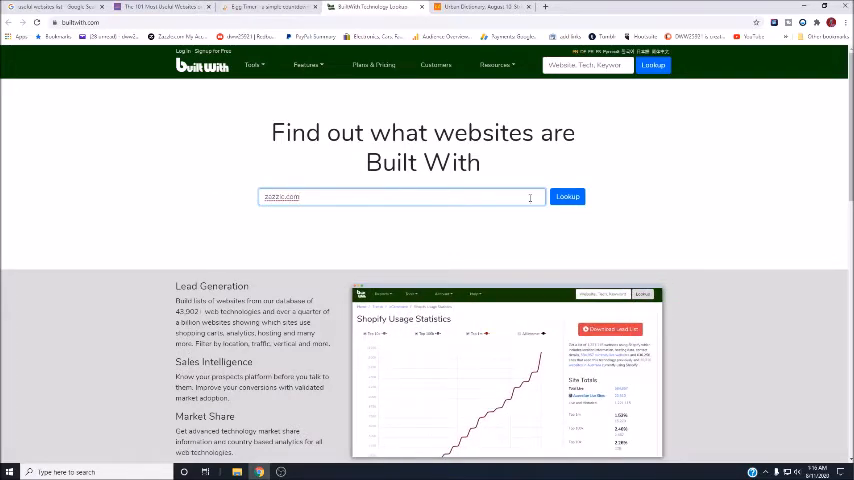
- Run the lookup and scroll through zazzle.com's technology profile, including Google Analytics
left_click(568, 196)
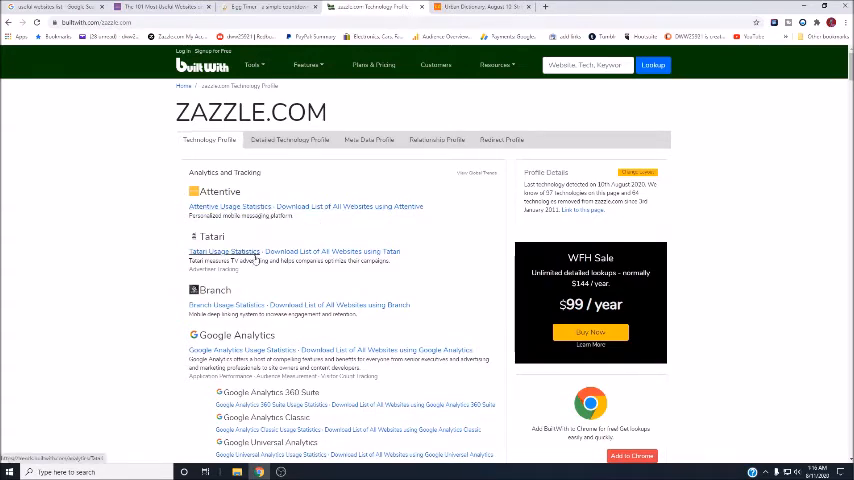
mouse_move(284, 304)
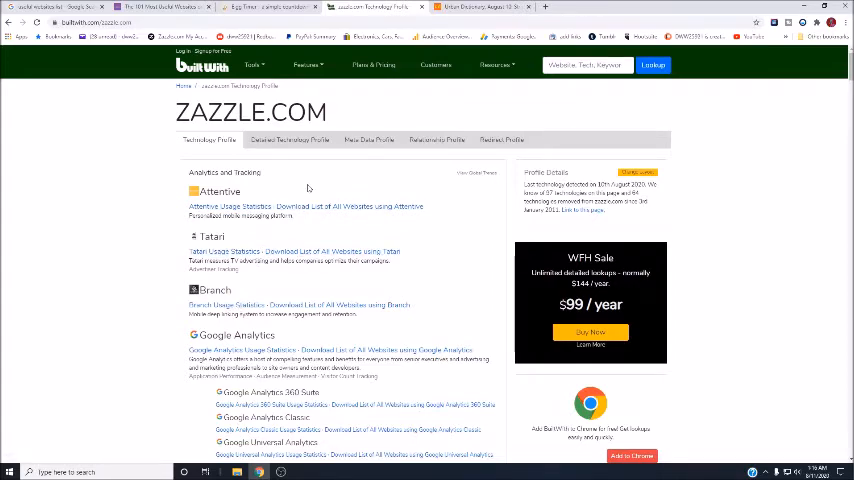
scroll("down", 3)
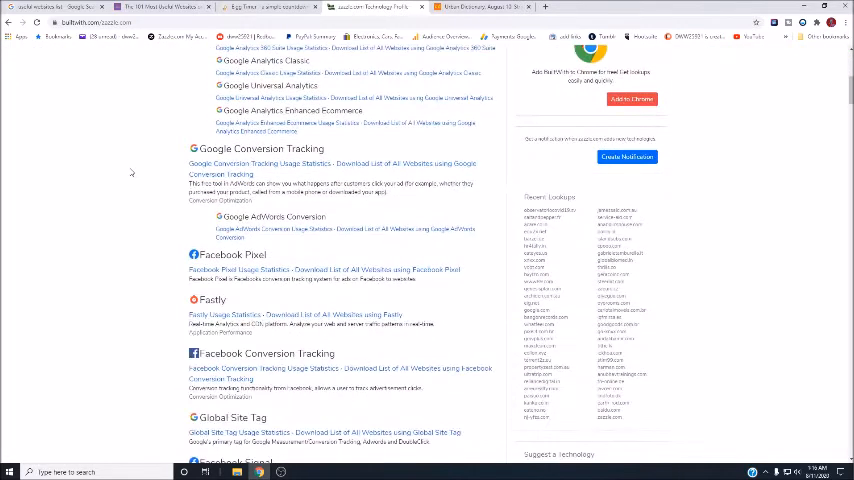
scroll("down", 3)
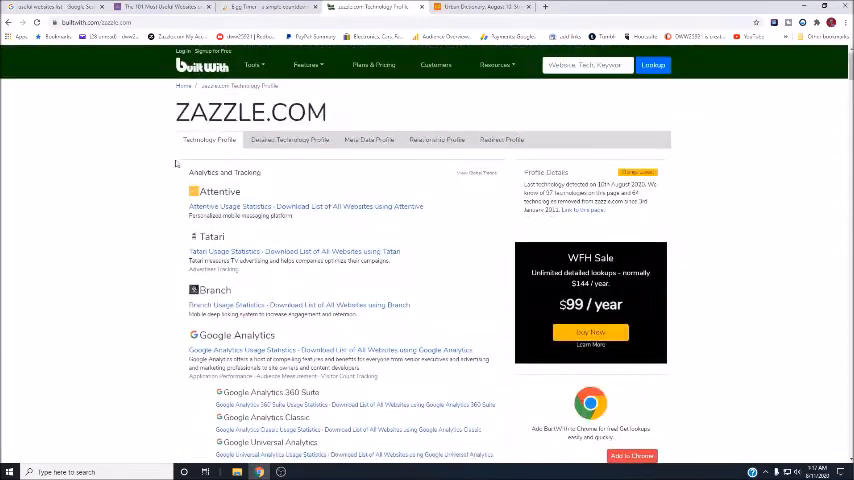
- View zazzle.com's meta data profile, which shows a Login / Signup for Free notice
left_click(288, 140)
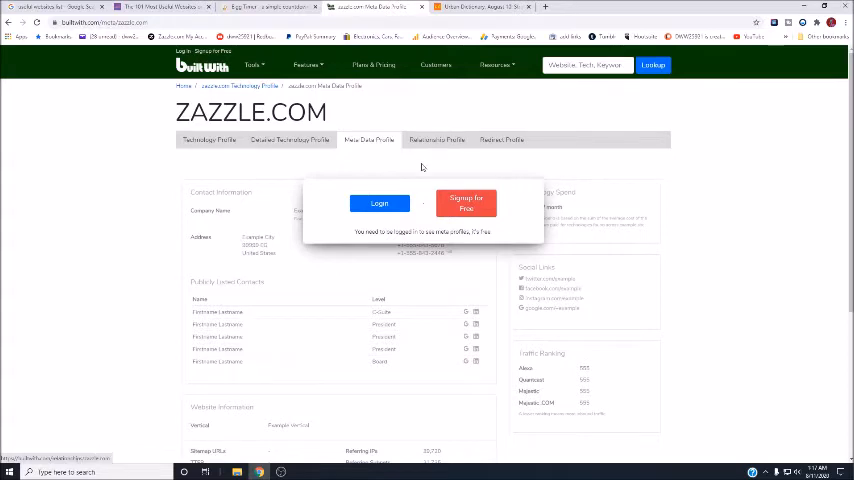
mouse_move(436, 144)
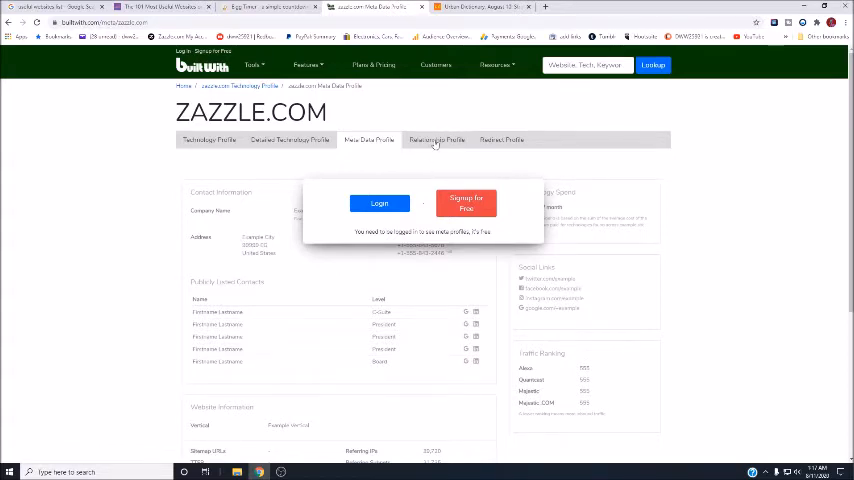
- View zazzle.com's relationship profile, then its redirect profile showing no redirecting domains
left_click(434, 140)
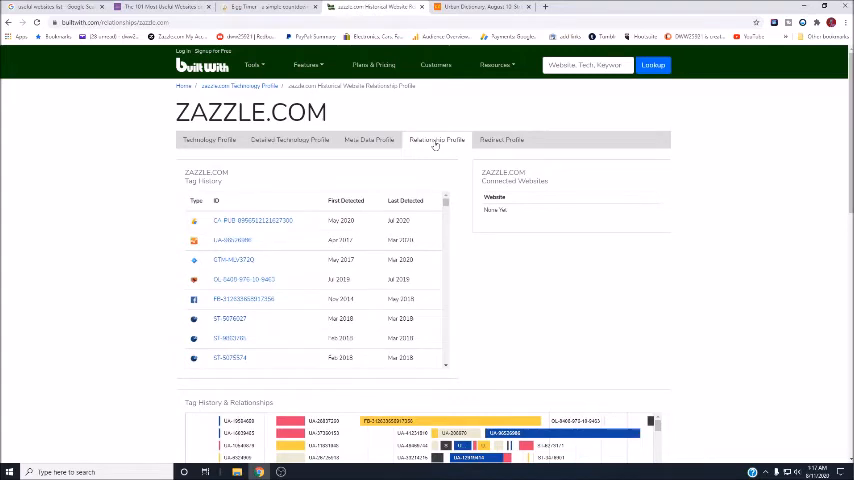
mouse_move(500, 140)
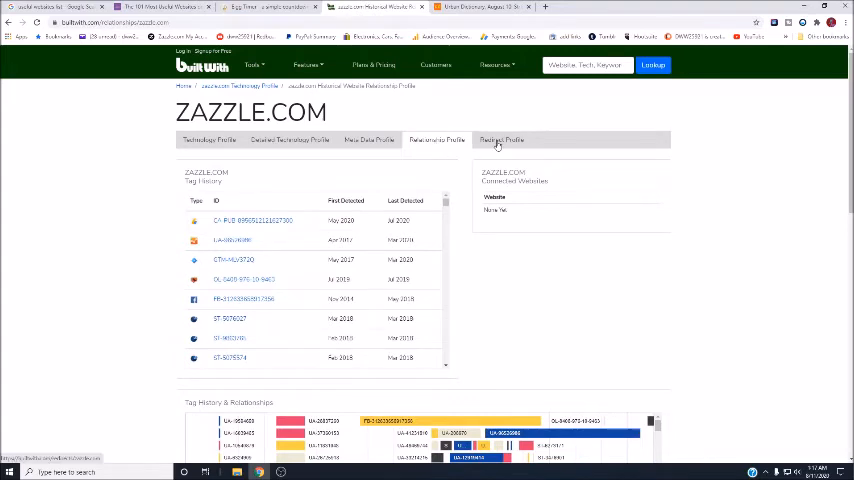
left_click(504, 140)
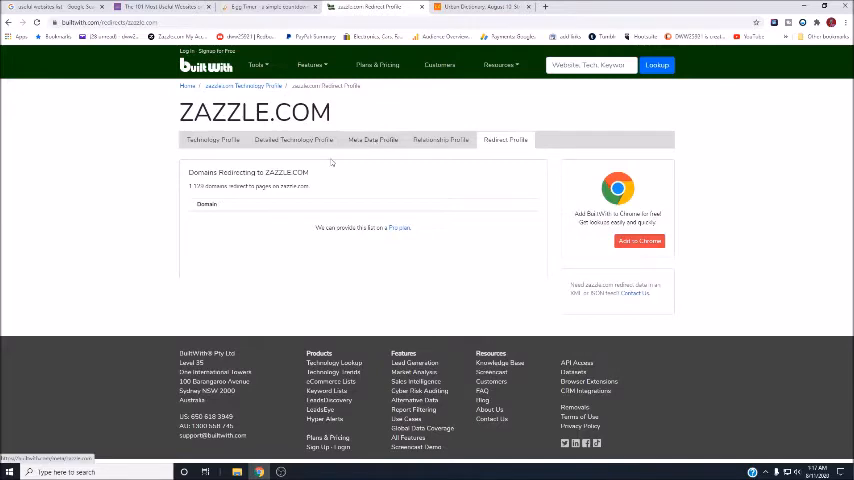
- Return to zazzle.com's technology profile and scroll down its list of tools
left_click(212, 140)
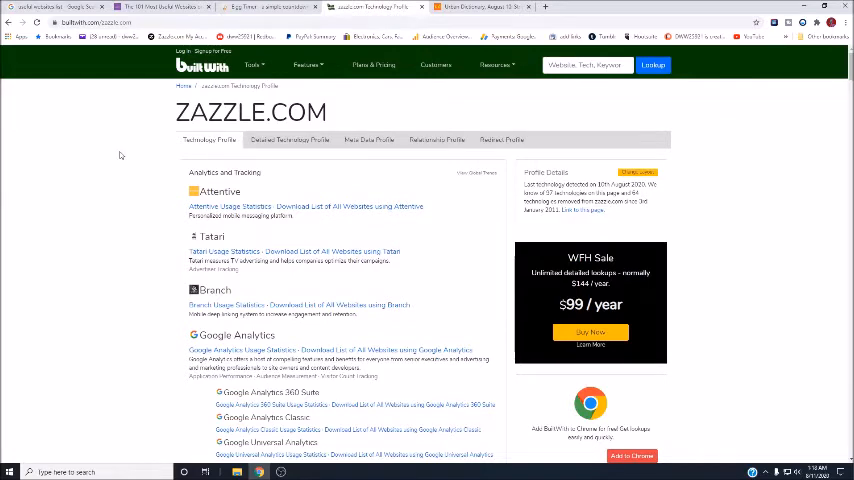
scroll("down", 3)
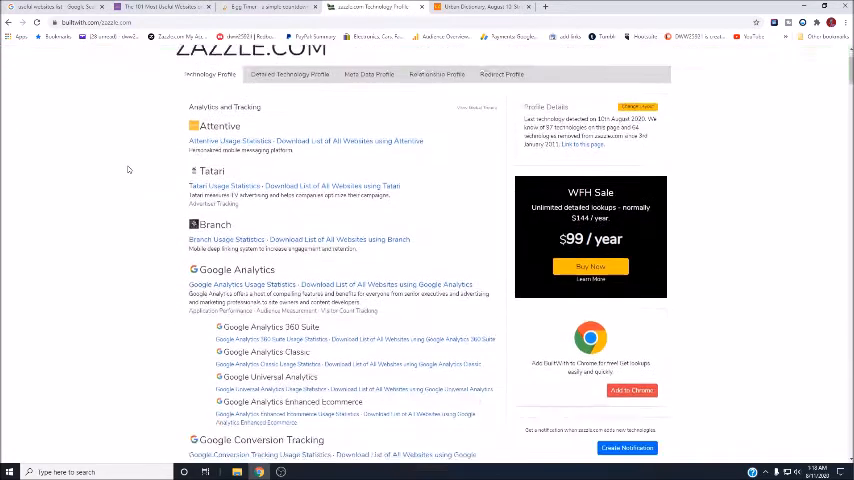
scroll("down", 3)
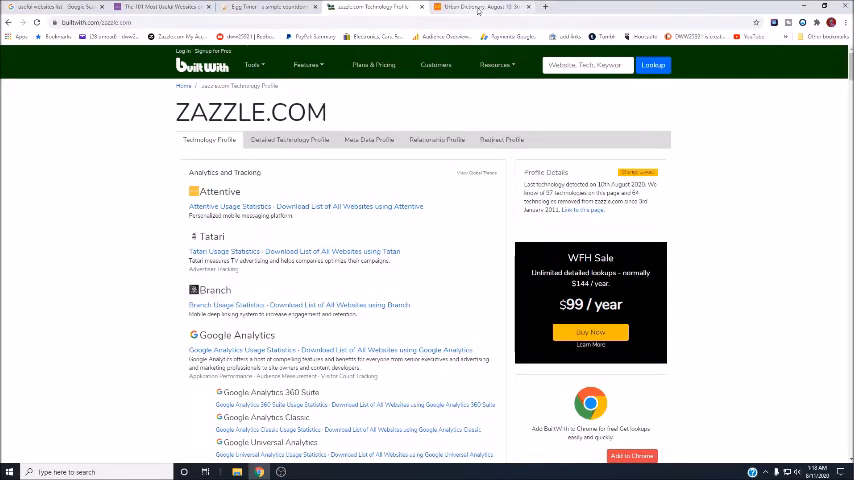
- Switch to Urban Dictionary and scroll past trending words to words of the day like Strip Jenga
left_click(484, 10)
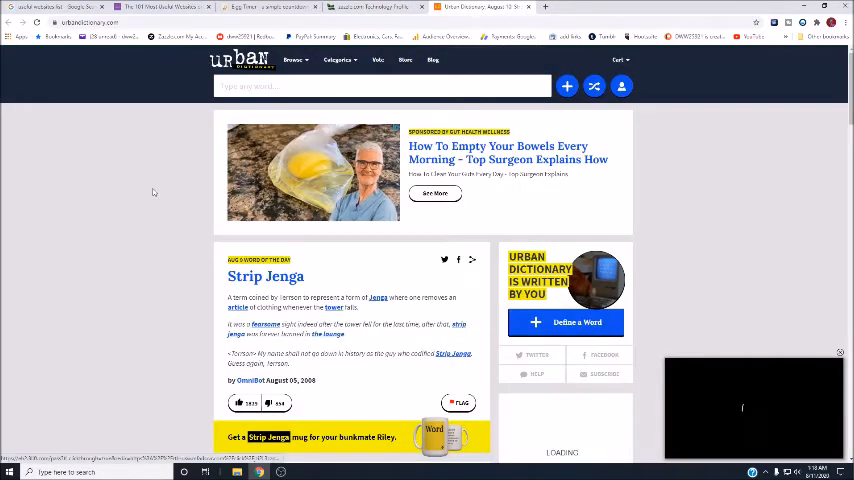
scroll("down", 3)
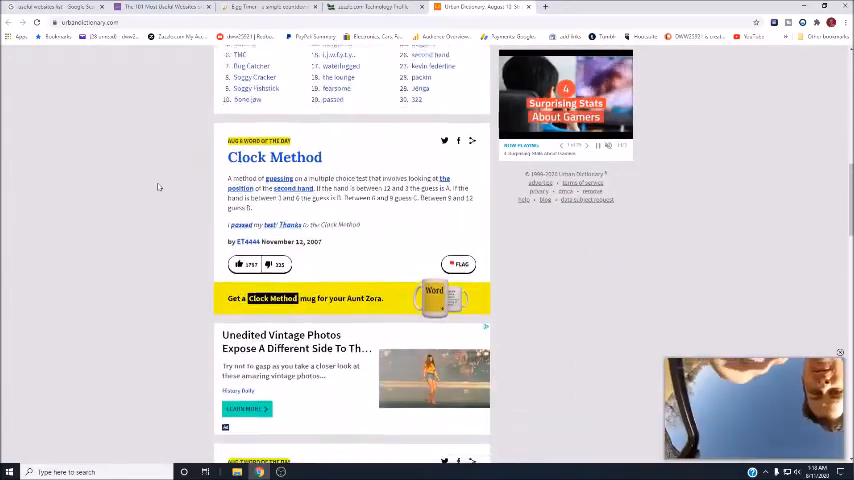
scroll("down", 3)
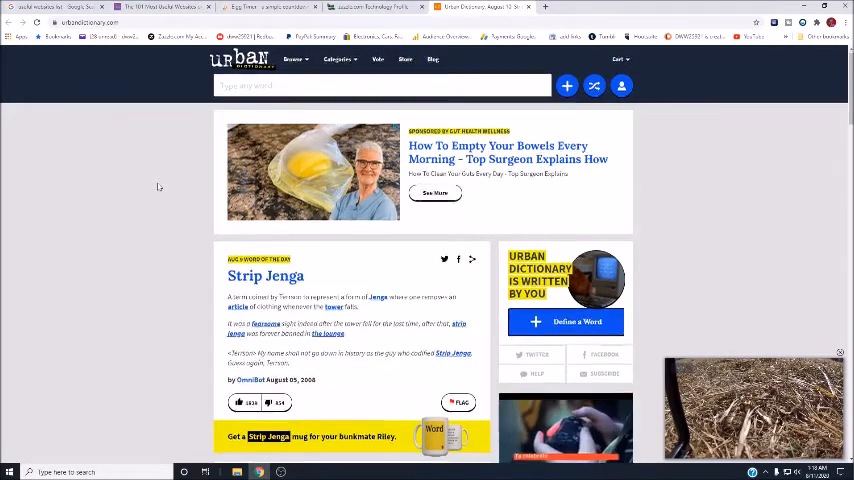
scroll("down", 3)
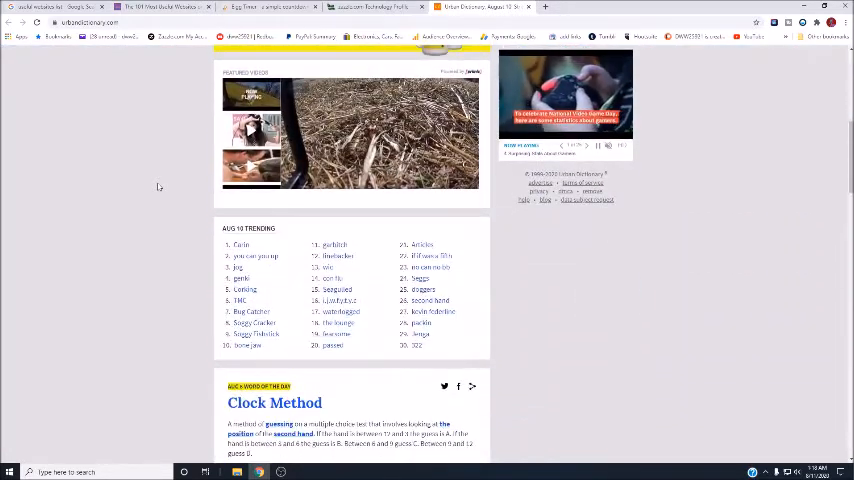
scroll("down", 3)
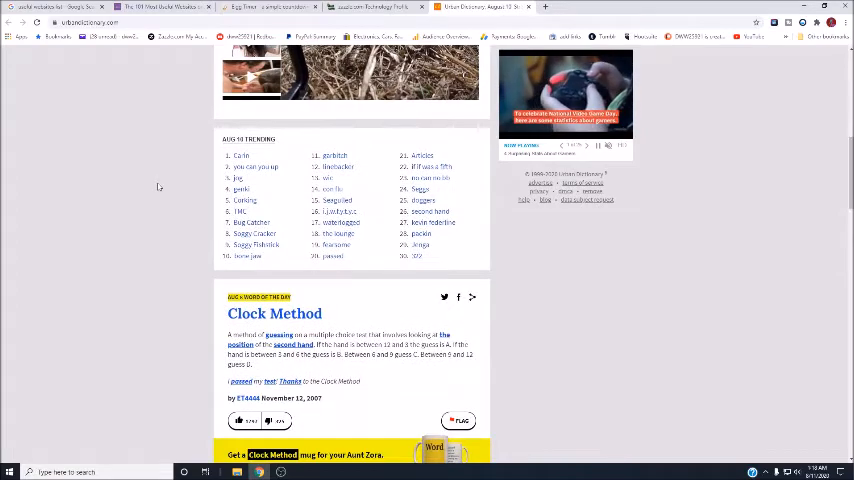
scroll("down", 3)
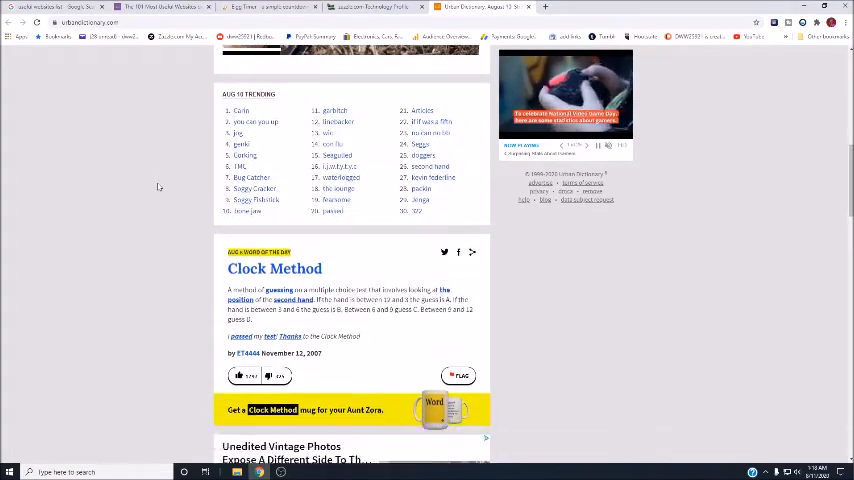
scroll("down", 3)
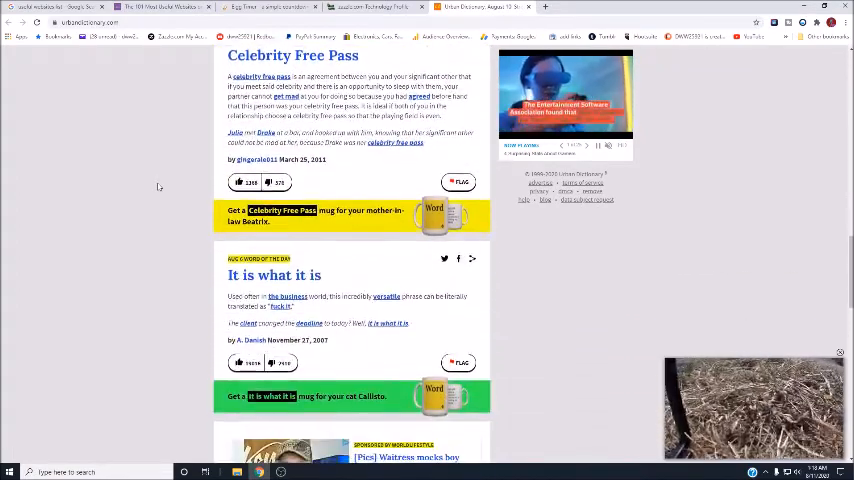
scroll("down", 3)
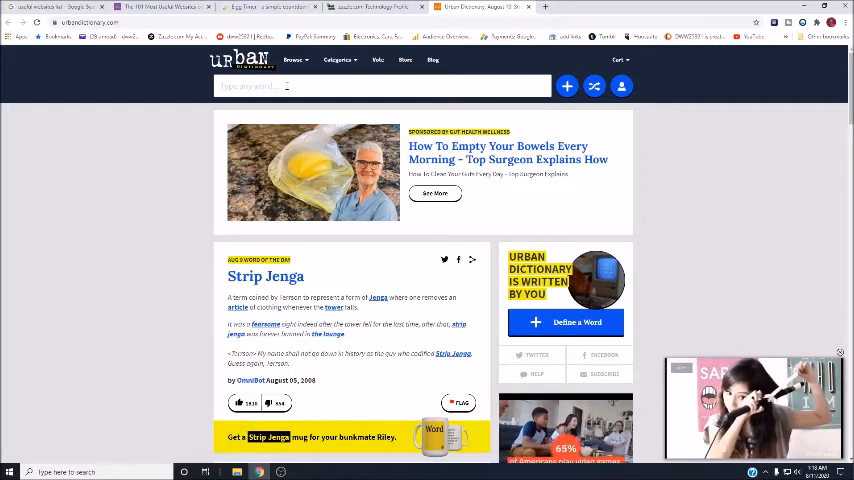
- Search 'meme' and pick the 'memes' suggestion to reach its definitions page
type("meme")
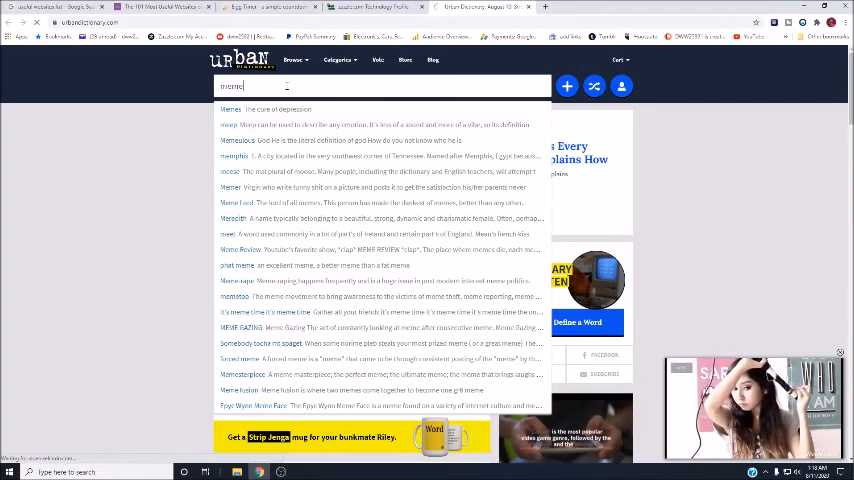
left_click(232, 108)
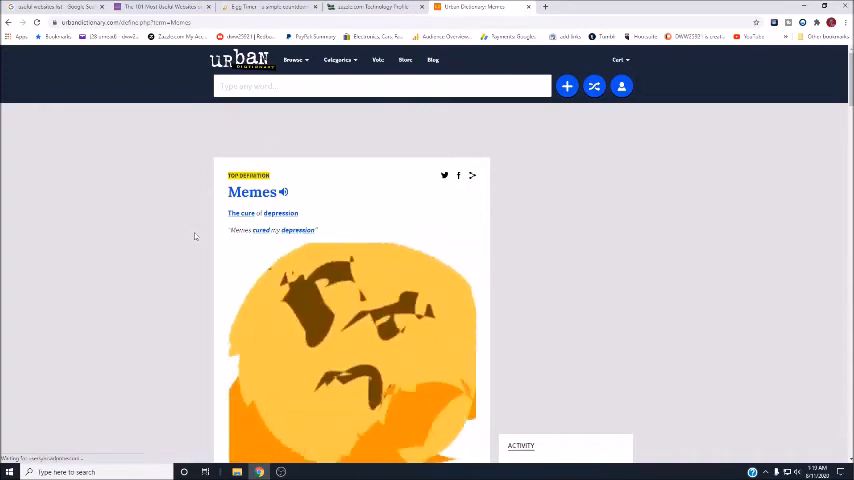
scroll("down", 3)
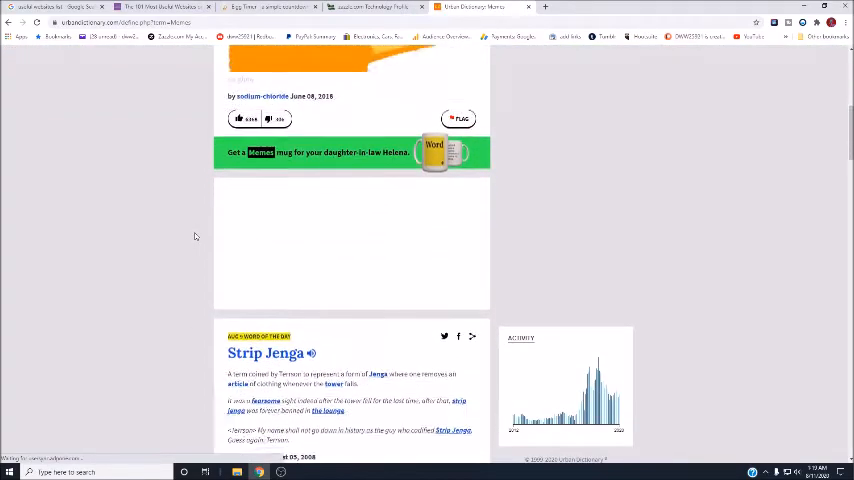
scroll("down", 3)
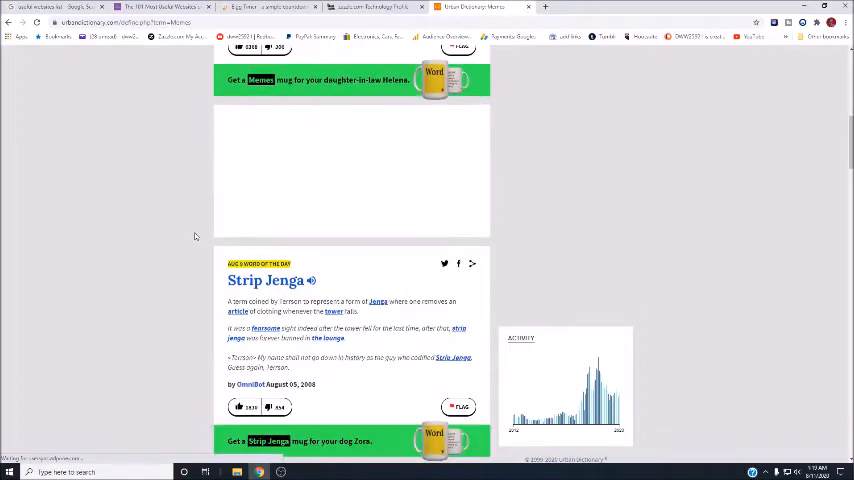
scroll("down", 3)
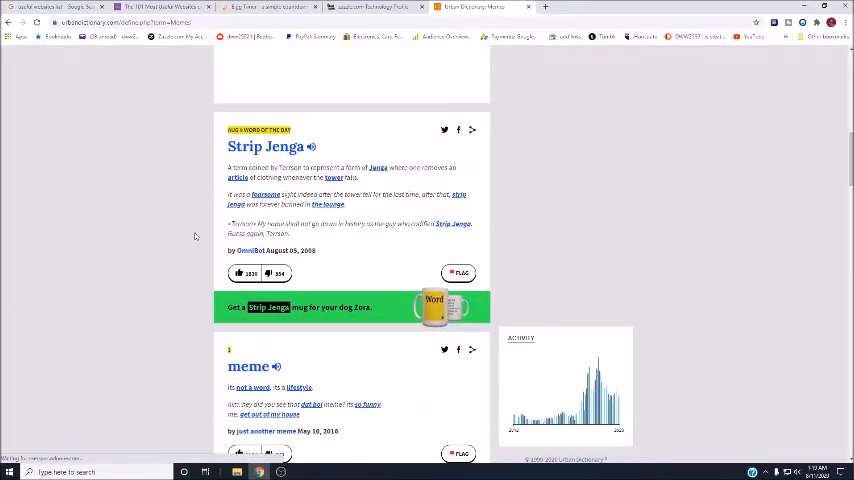
scroll("down", 3)
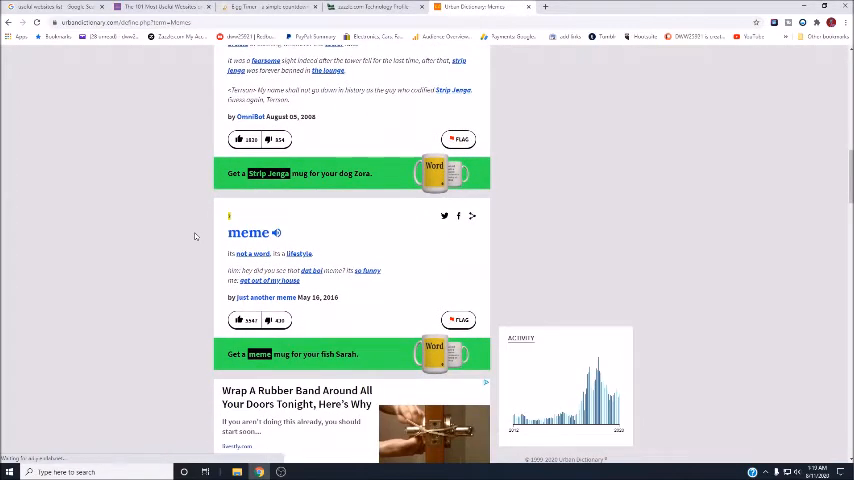
scroll("down", 3)
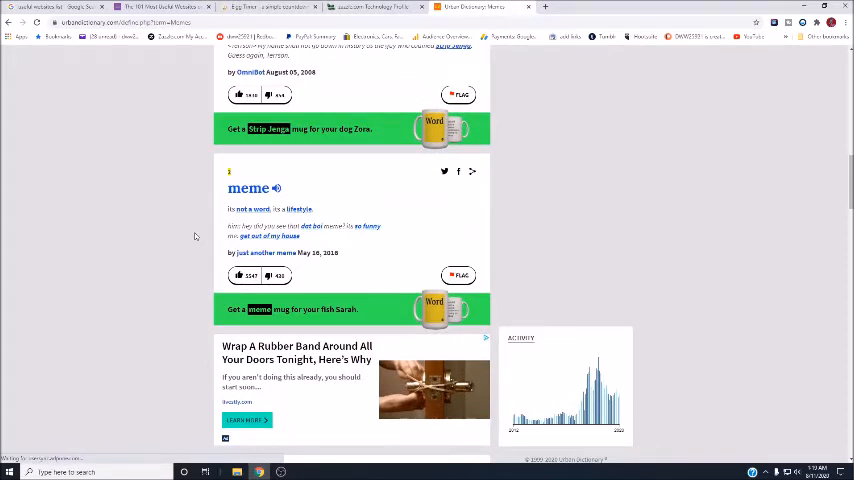
scroll("down", 3)
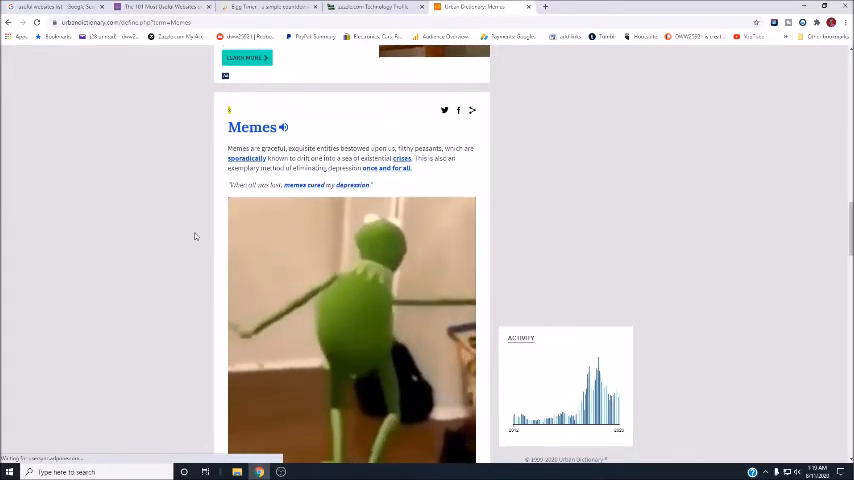
scroll("down", 3)
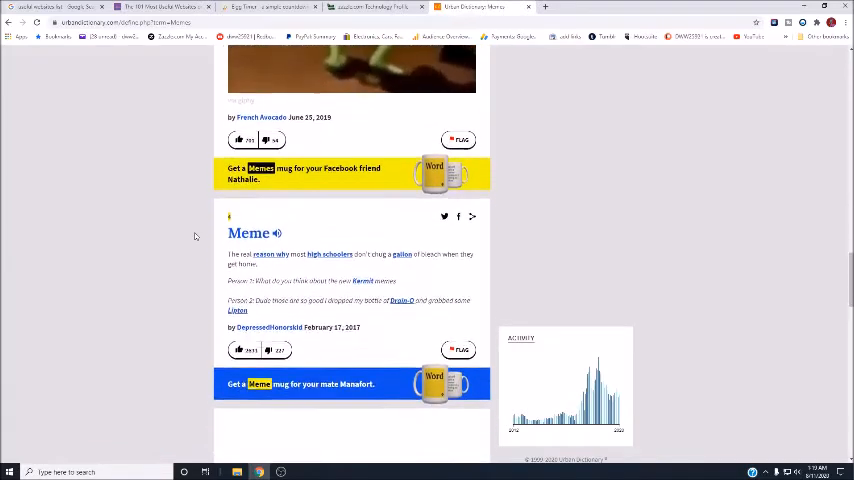
scroll("down", 3)
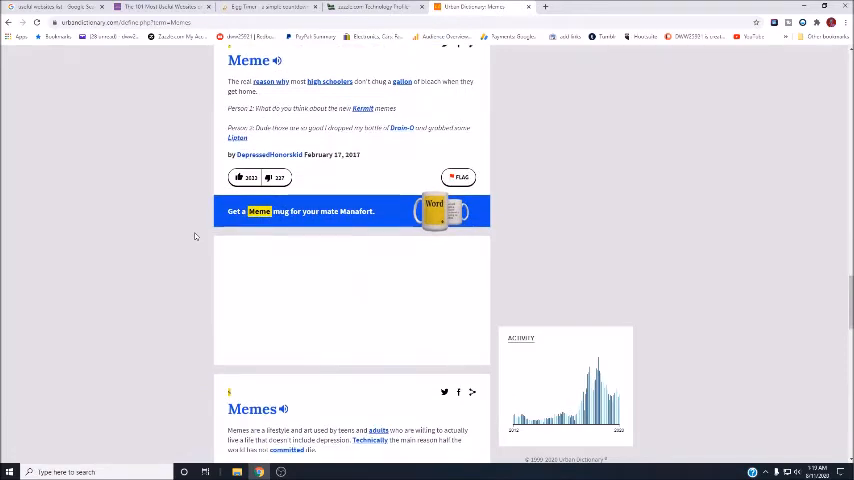
scroll("down", 3)
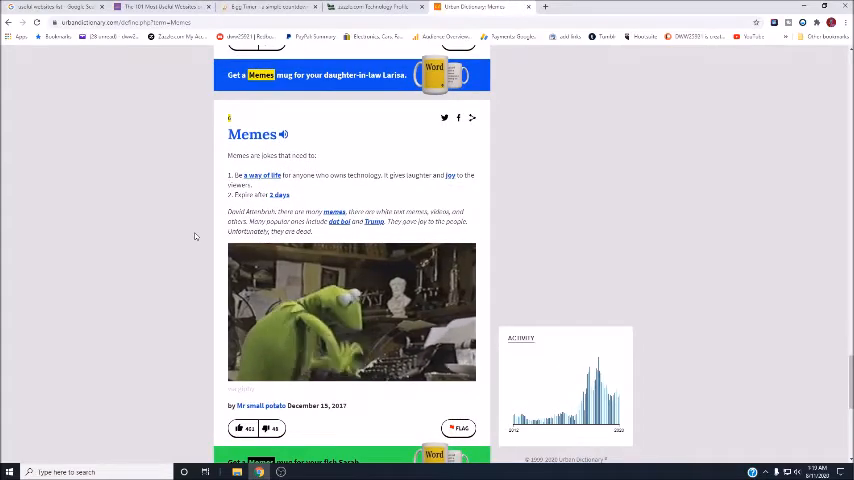
scroll("down", 3)
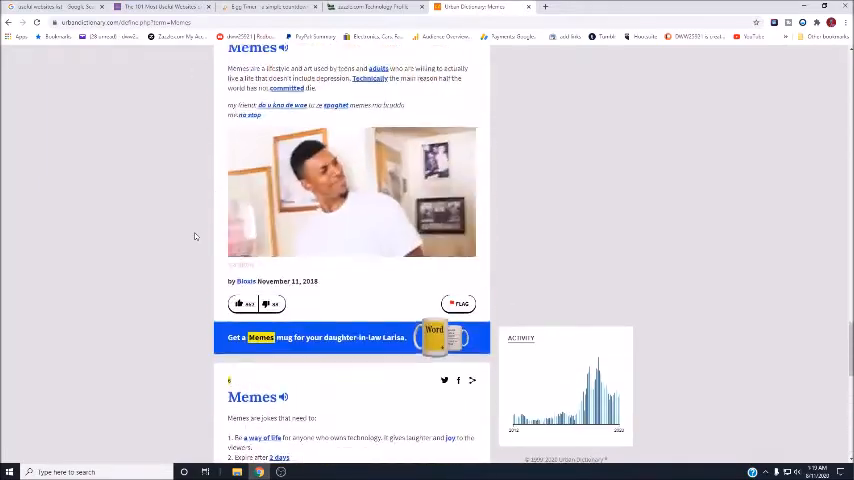
scroll("down", 3)
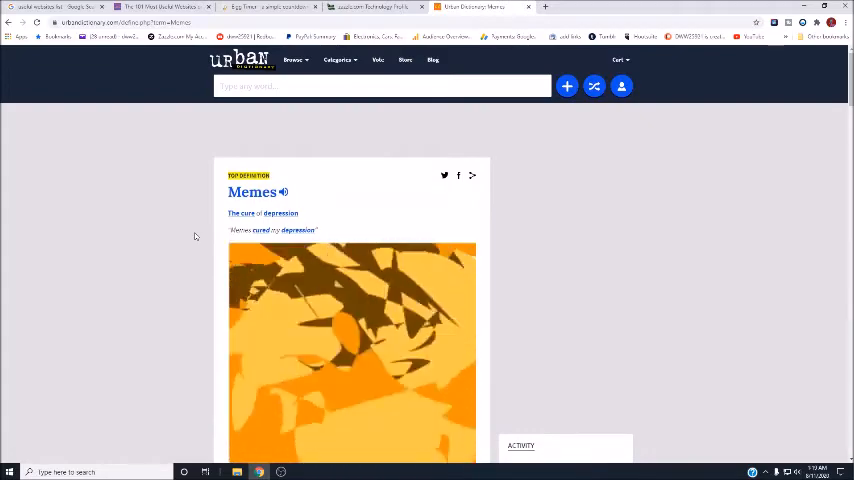
scroll("down", 3)
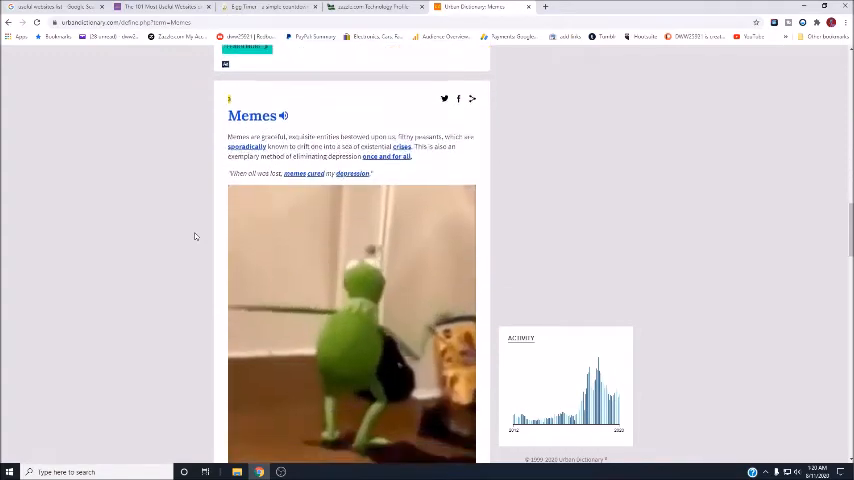
scroll("down", 3)
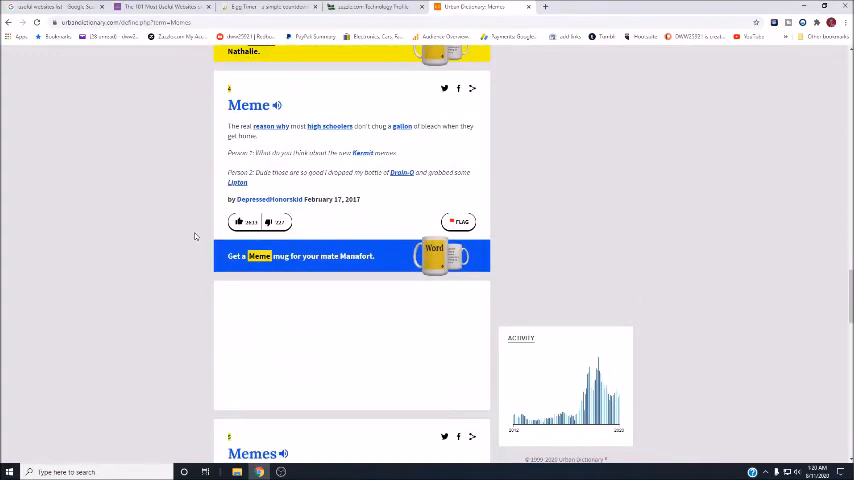
scroll("down", 3)
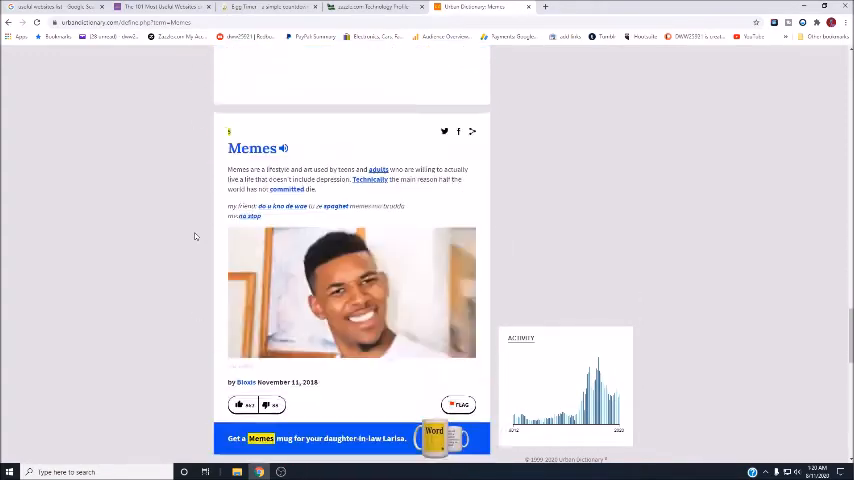
scroll("down", 3)
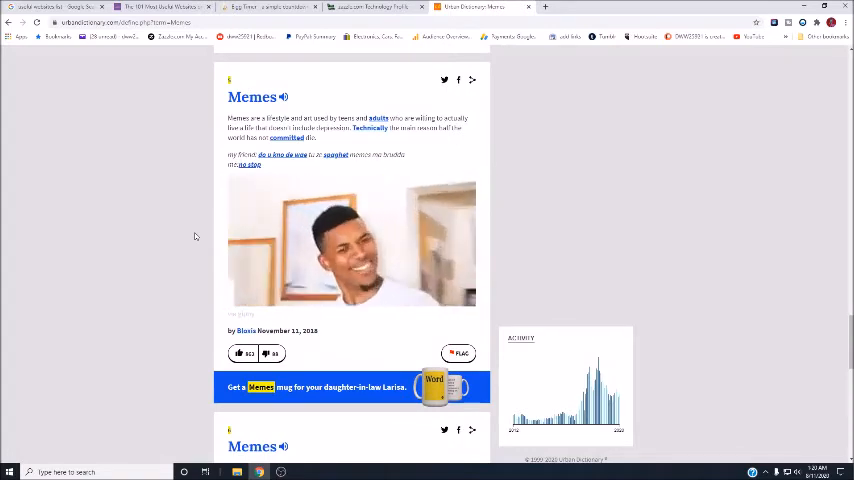
scroll("down", 3)
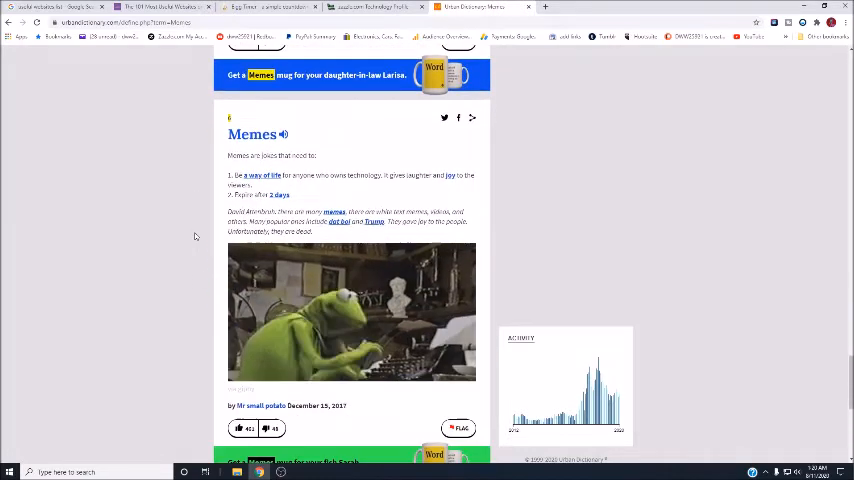
scroll("down", 3)
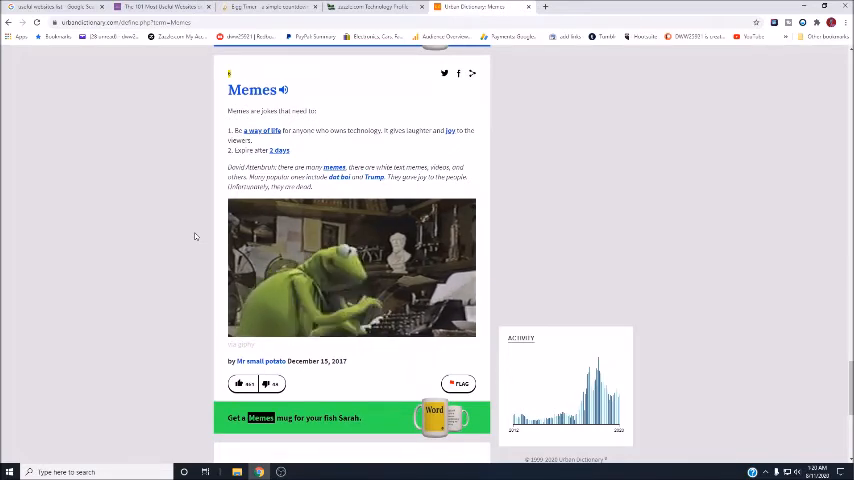
scroll("down", 3)
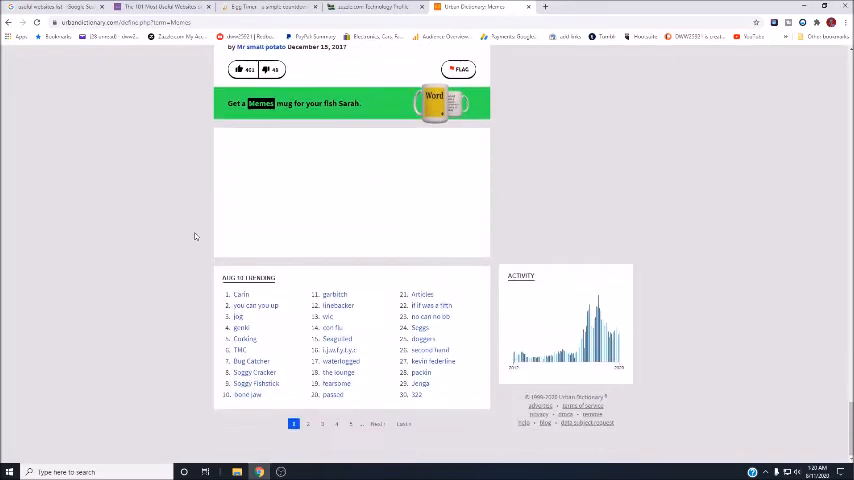